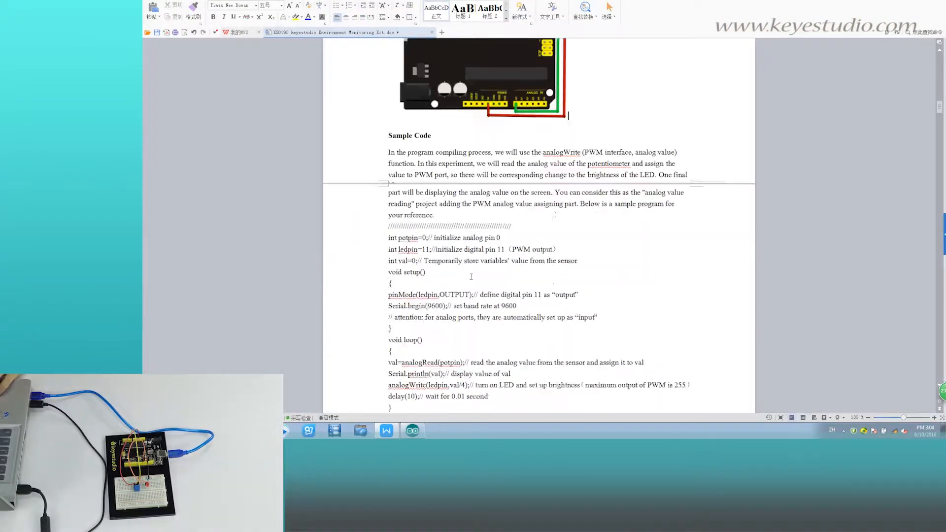
# Select the potentiometer LED sample code lines in the WPS Writer document for copying.
pyautogui.scroll(-3)
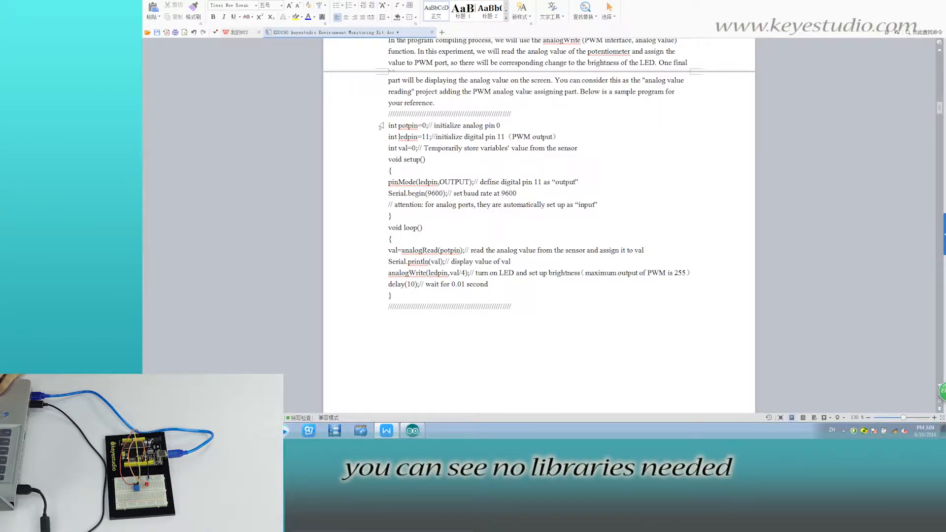
pyautogui.moveTo(388, 125); pyautogui.dragTo(489, 284)
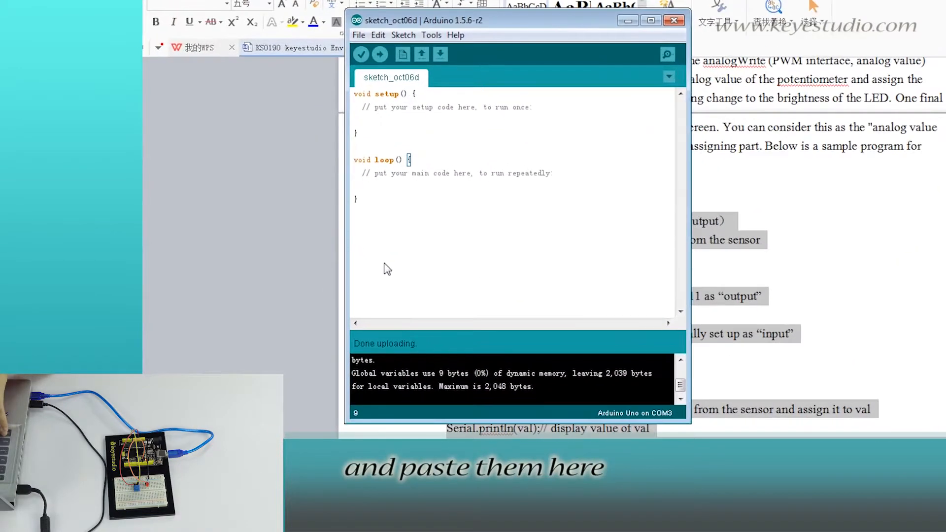
# Paste the copied potentiometer LED code into the sketch editor, replacing the blank template.
pyautogui.click(432, 34)
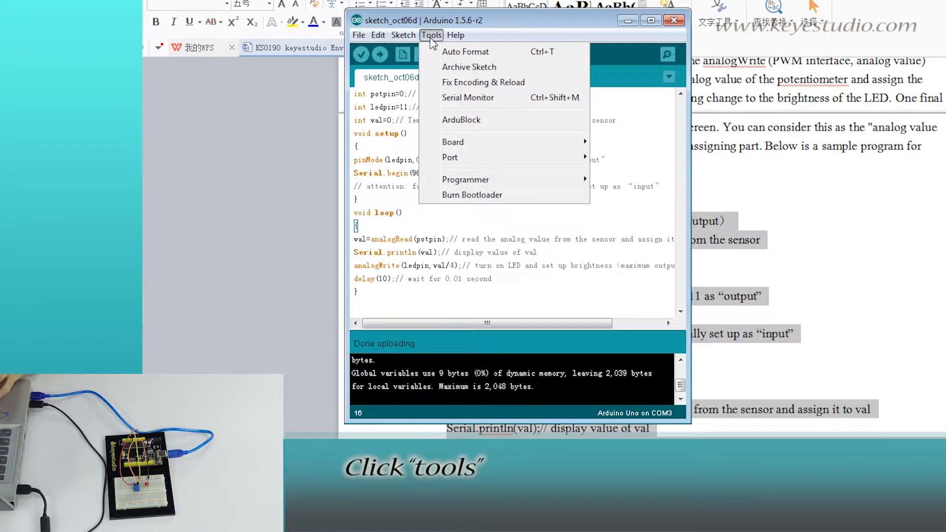
pyautogui.click(454, 142)
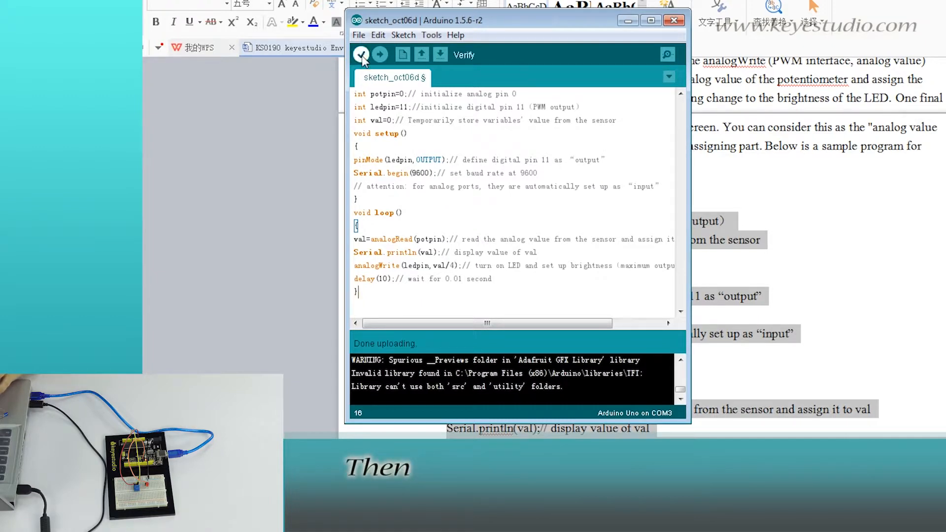
# Verify and upload the sketch to the Arduino Uno, then show the COM3 serial monitor.
pyautogui.click(361, 54)
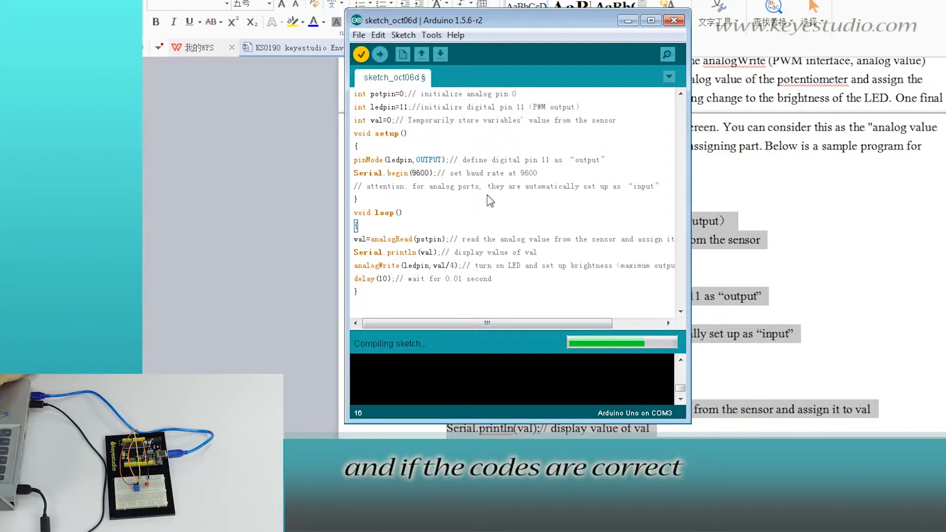
pyautogui.click(381, 54)
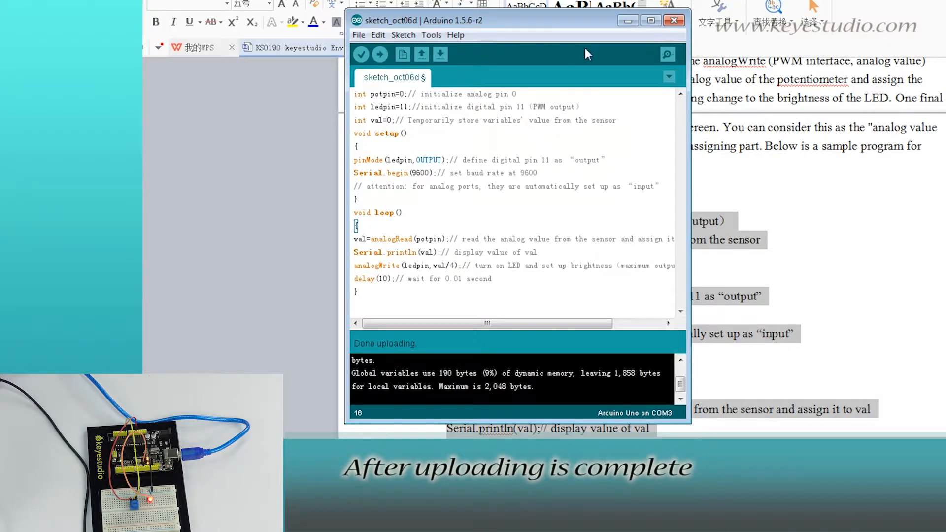
pyautogui.click(667, 54)
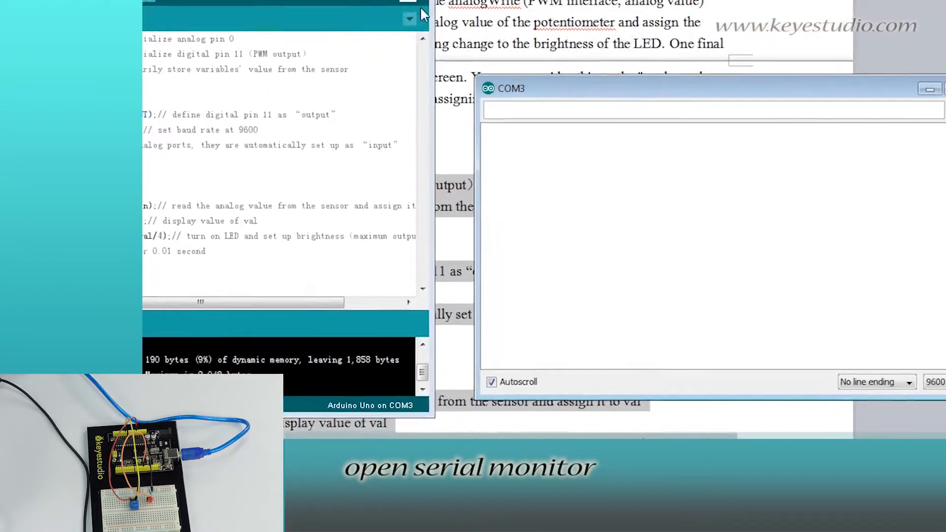